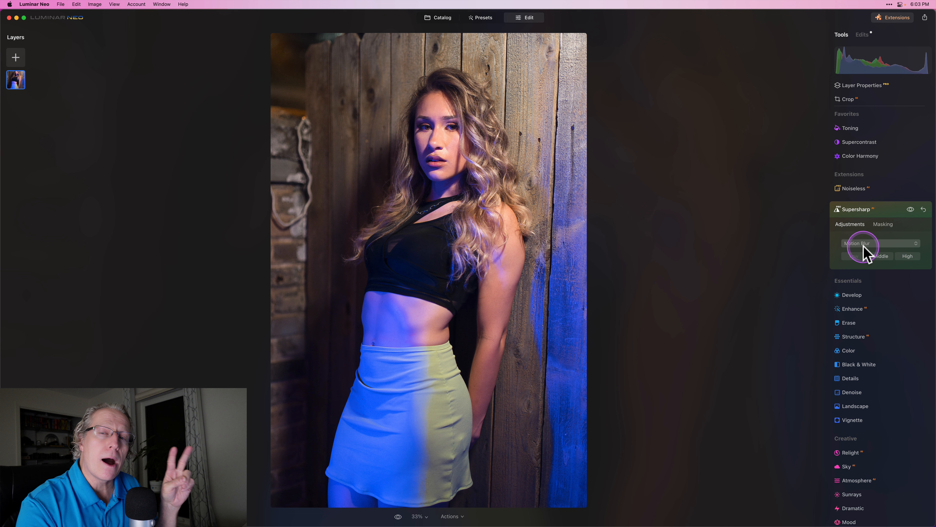
- Set Supersharp to Motion Blur correction on the portrait, ready to change the zoom level
left_click(878, 243)
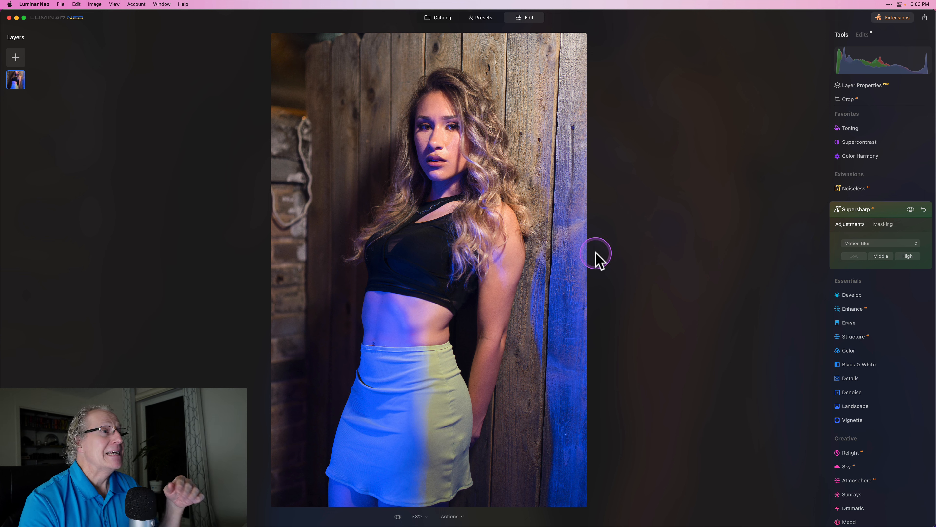
left_click(420, 517)
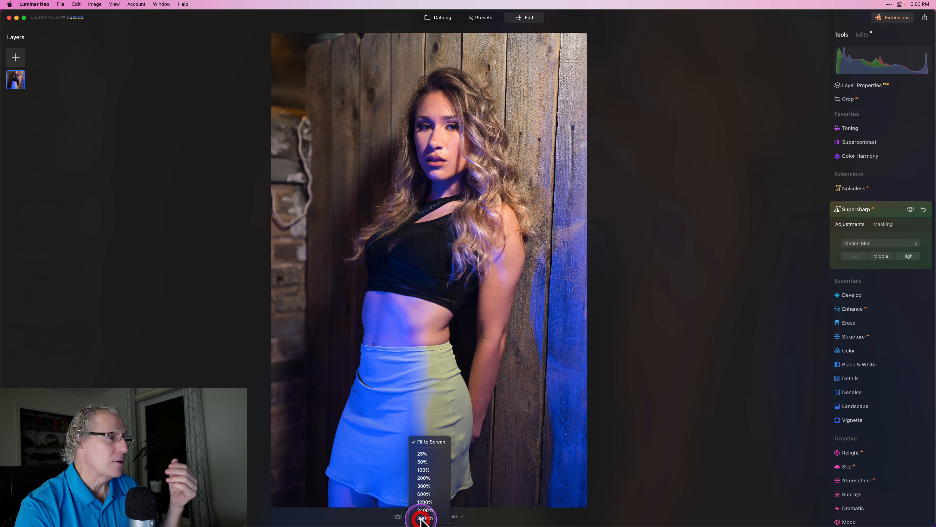
left_click(423, 469)
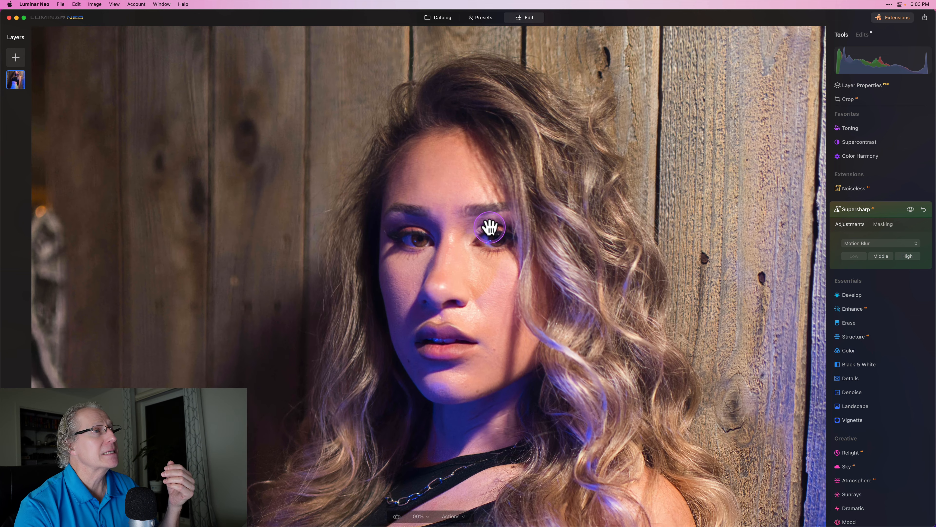
left_click_drag(489, 227, 562, 217)
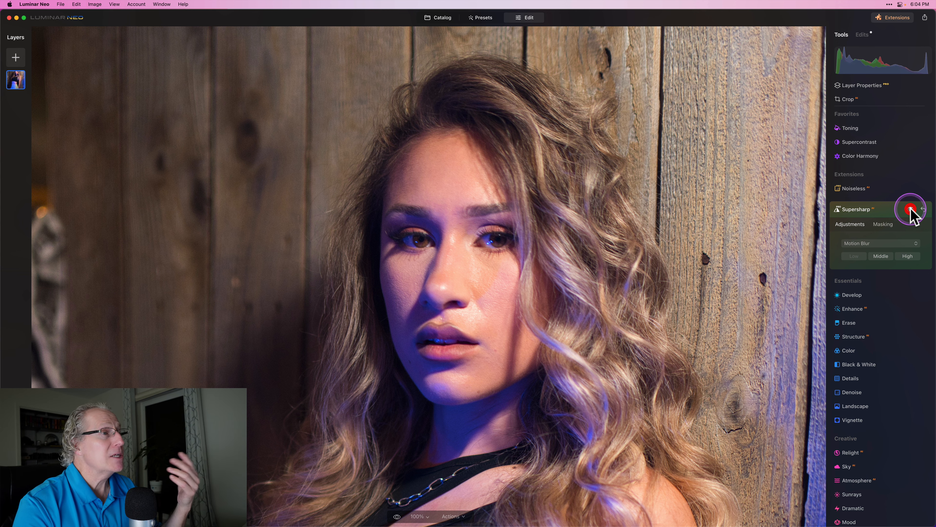
left_click(910, 209)
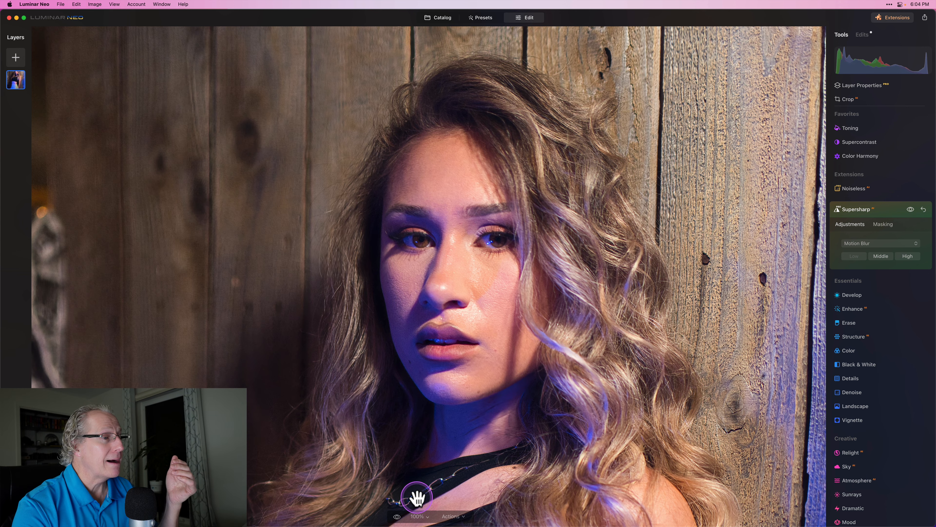
left_click(417, 516)
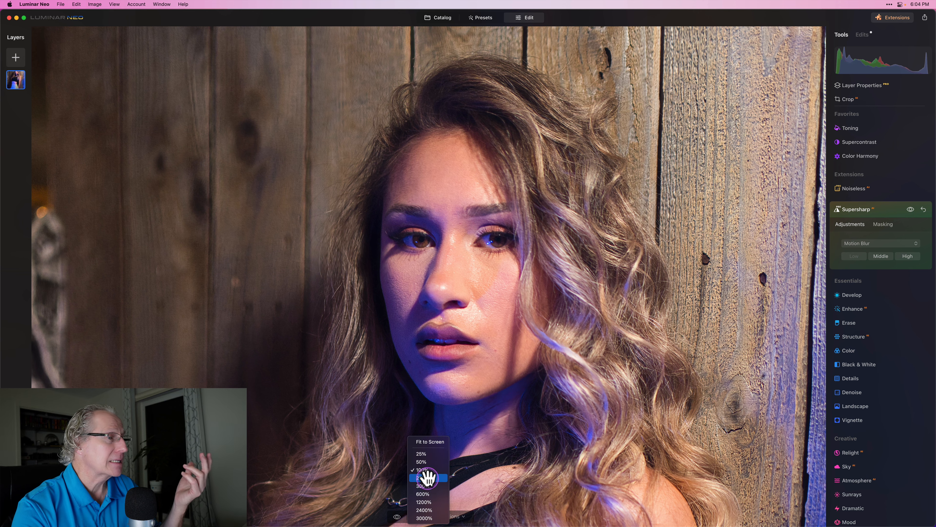
left_click(421, 477)
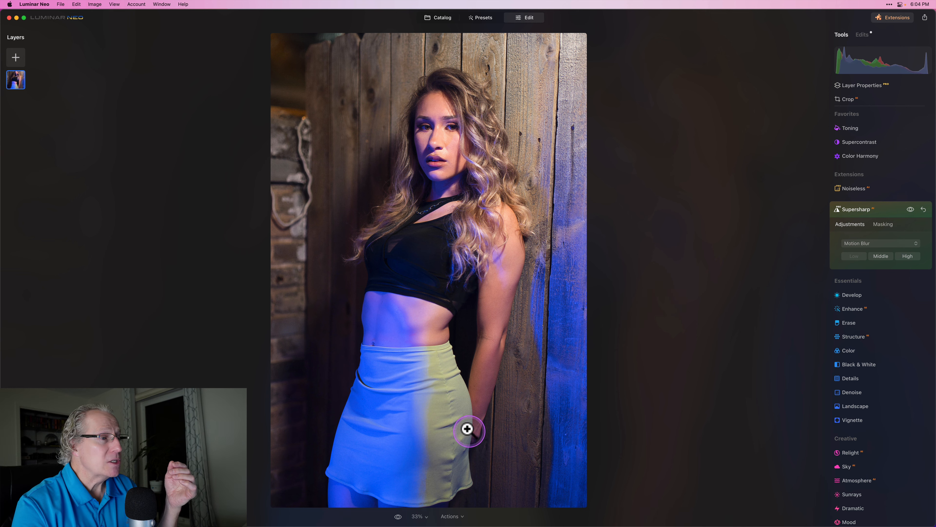
- Zoom the portrait to 100% to judge the sharpening on the face
left_click(419, 516)
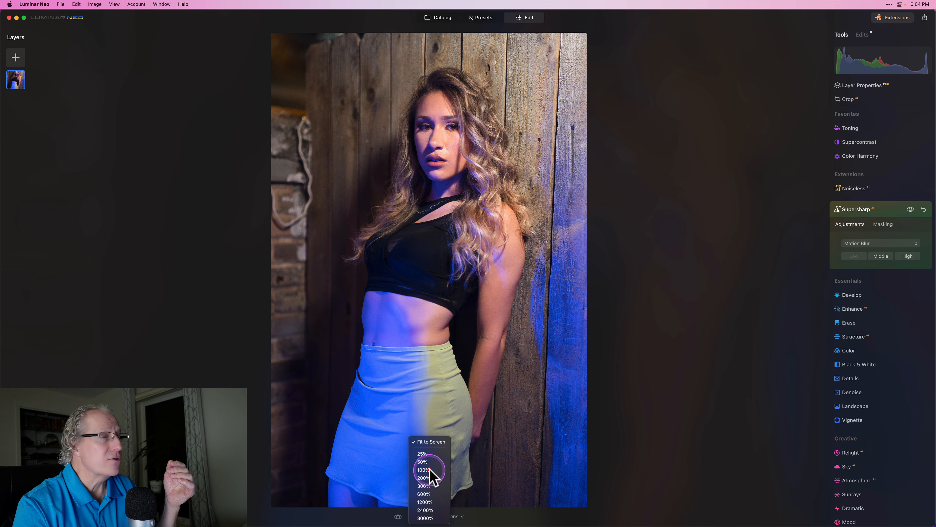
left_click(423, 470)
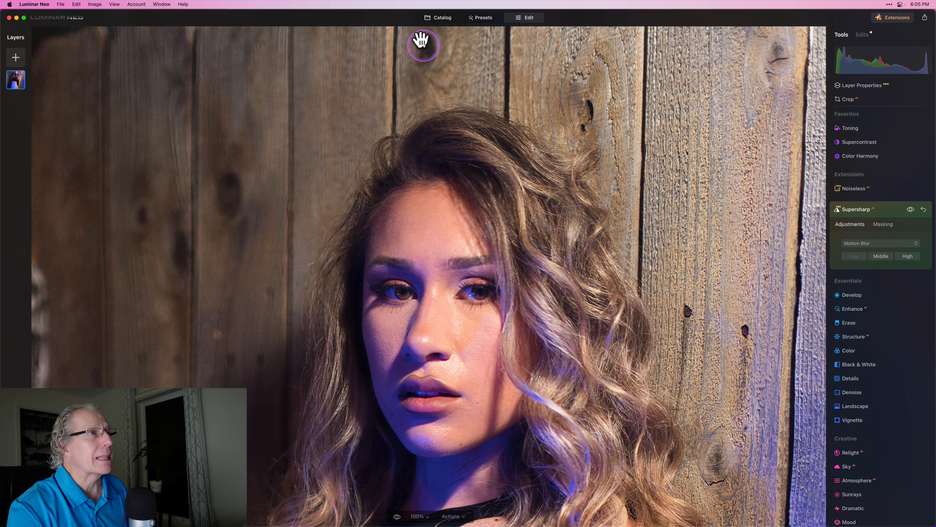
mouse_move(910, 213)
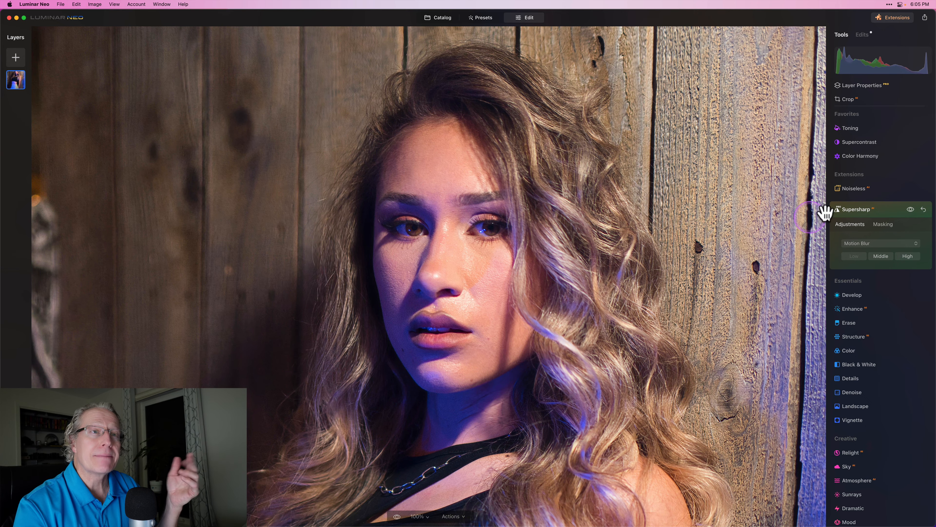
- Brush a Supersharp mask over the model's eyes so only they are sharpened
left_click(883, 224)
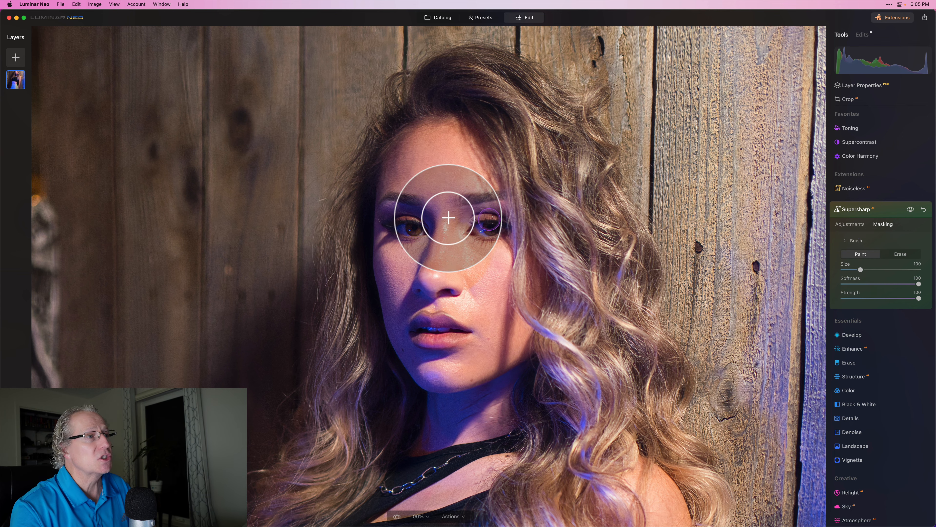
left_click_drag(448, 218, 387, 274)
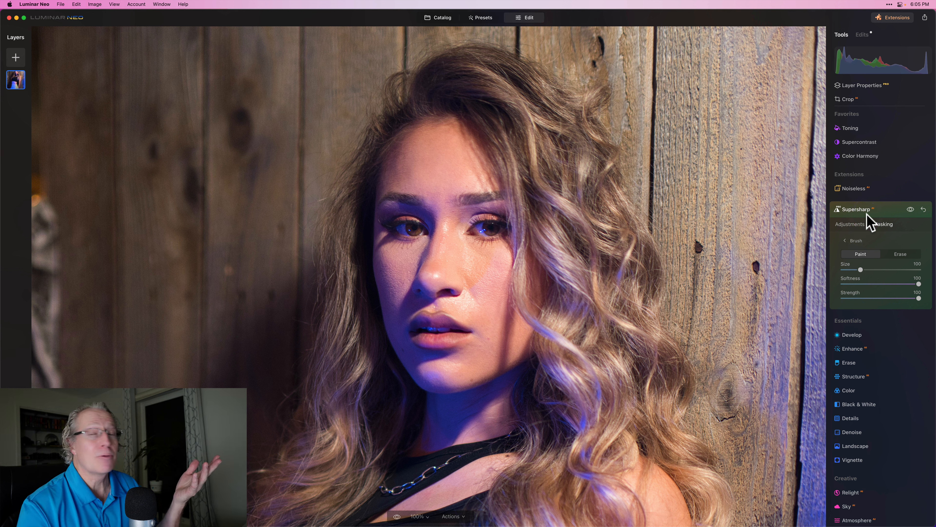
mouse_move(434, 84)
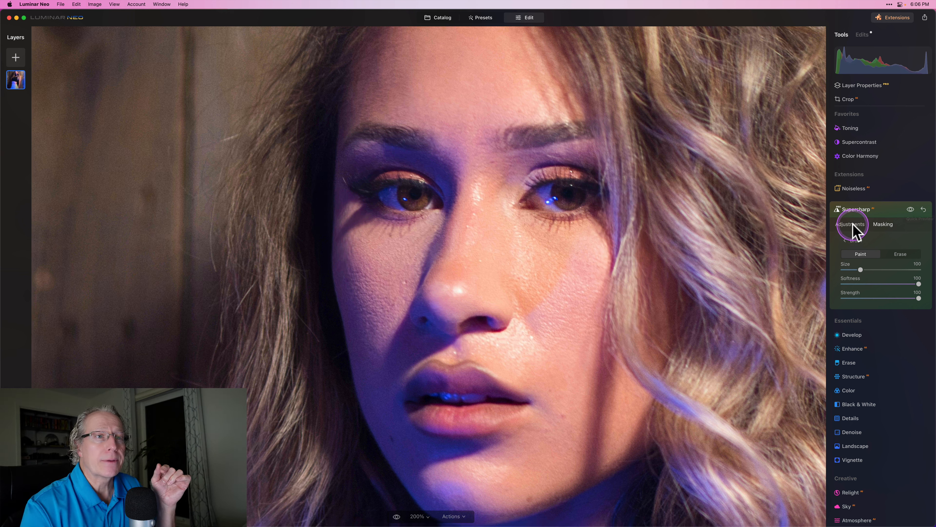
- Compare the eyes with and without Supersharp, then go back to the photo catalog
left_click(850, 224)
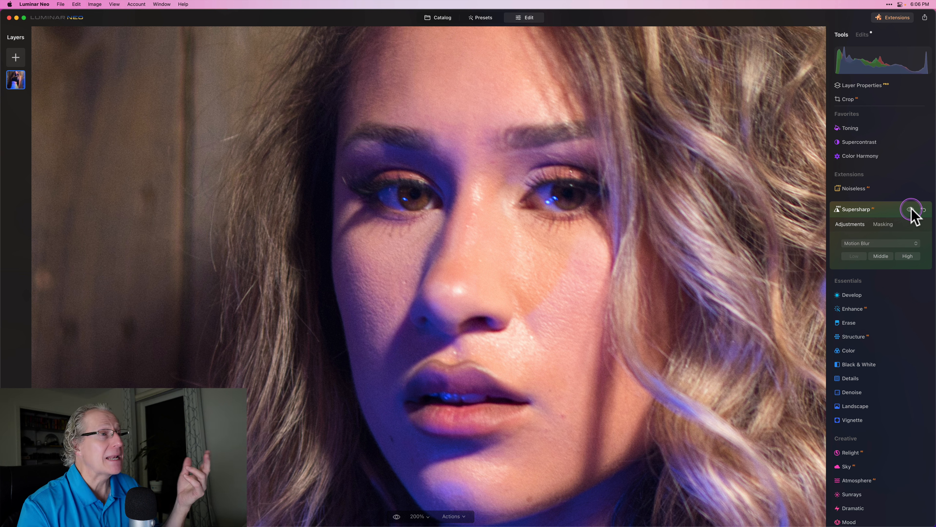
left_click(910, 210)
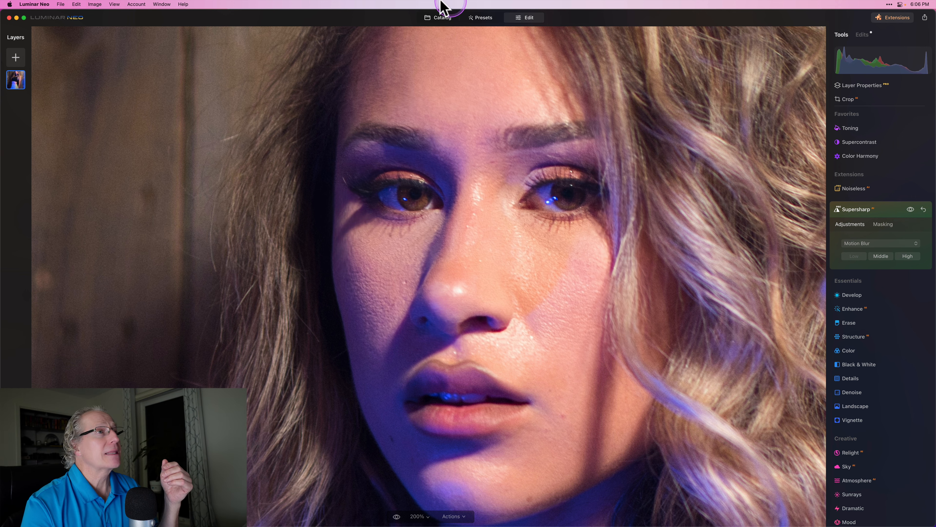
left_click(441, 18)
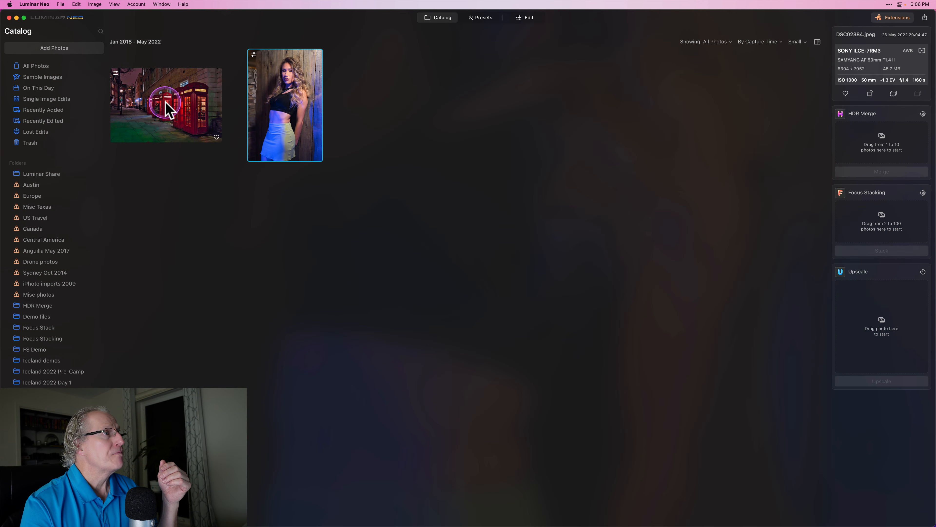
- Select the red telephone boxes photo and open it for editing
left_click(528, 18)
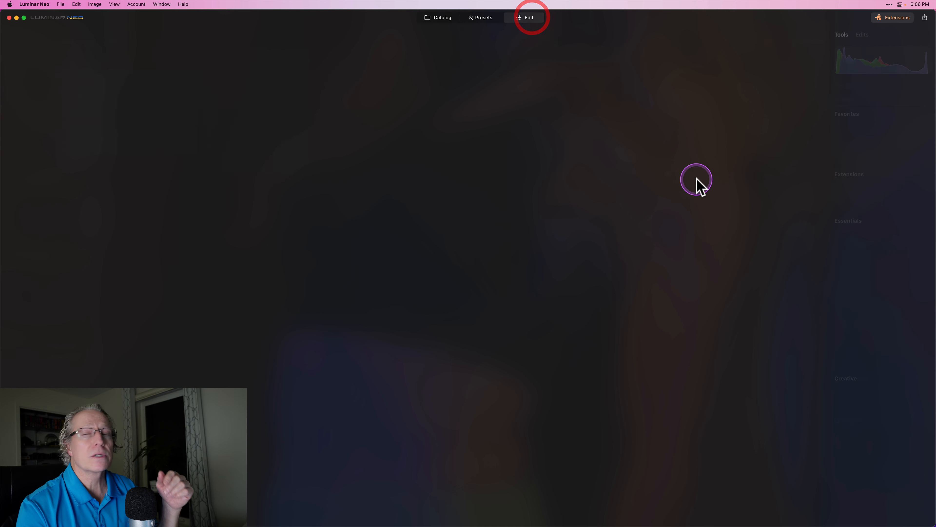
left_click(528, 17)
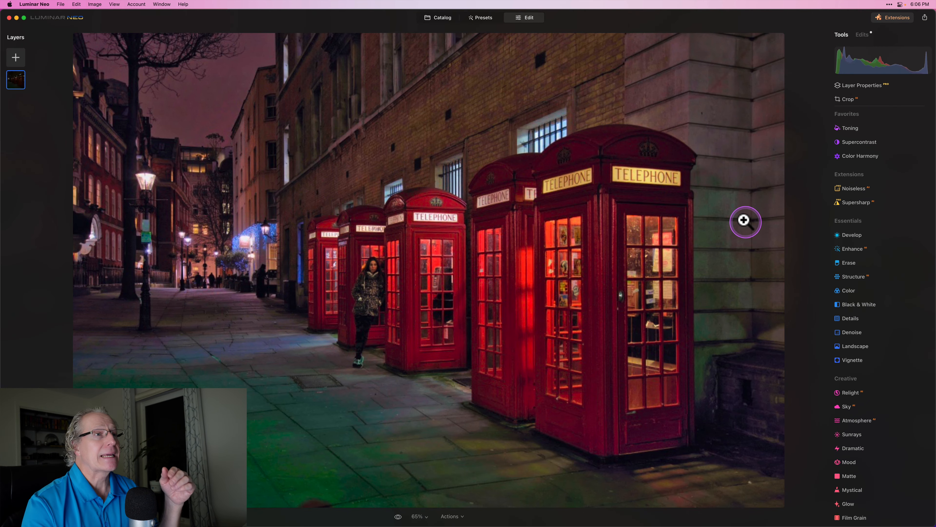
mouse_move(756, 135)
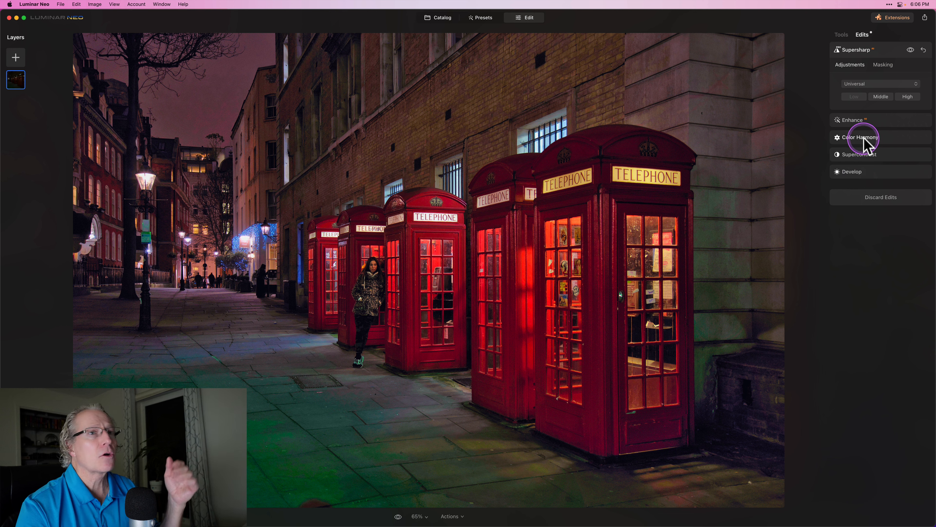
mouse_move(848, 180)
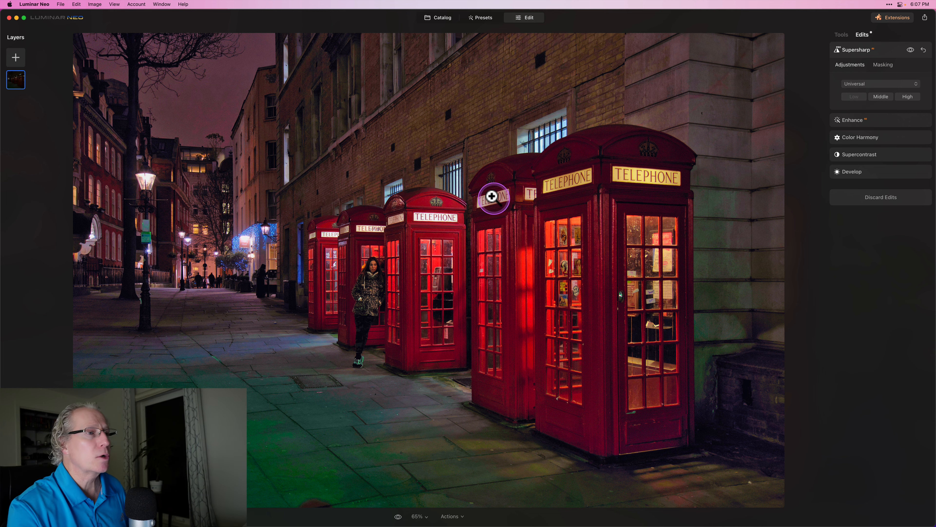
- Bring up the zoom level choices for the street scene
left_click(418, 516)
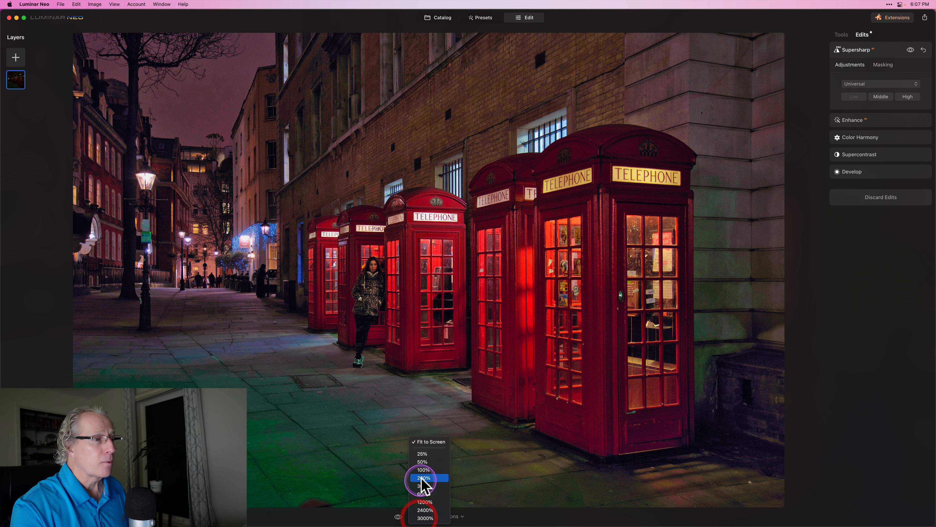
- Zoom to 200% on the telephone boxes and compare them with Supersharp off and on
left_click(423, 478)
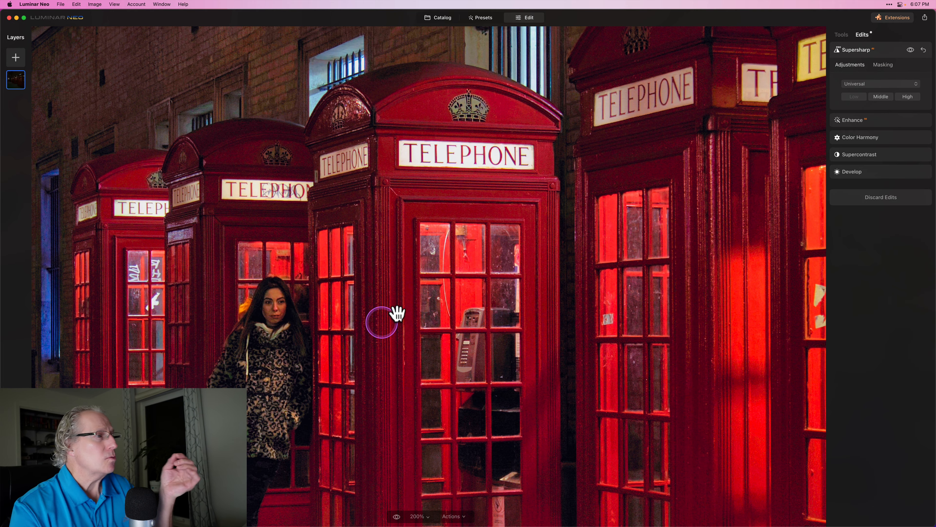
mouse_move(346, 281)
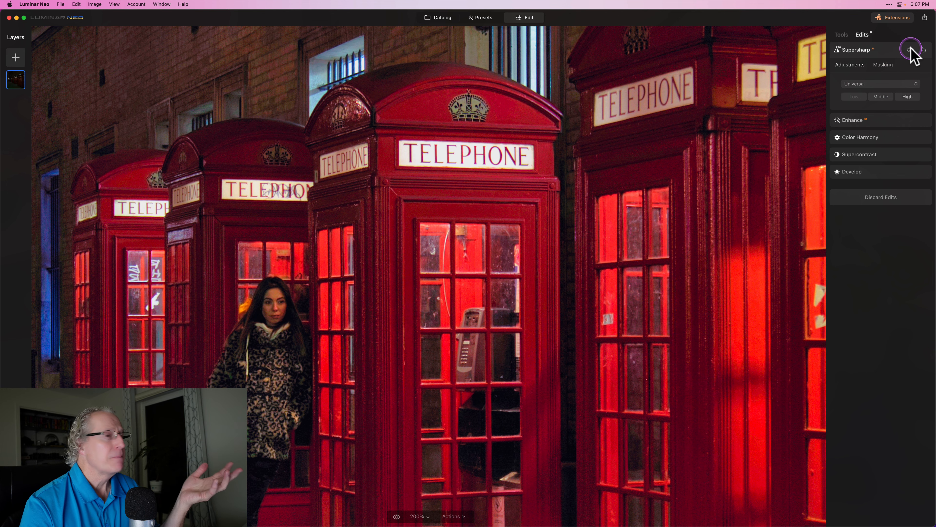
left_click(911, 51)
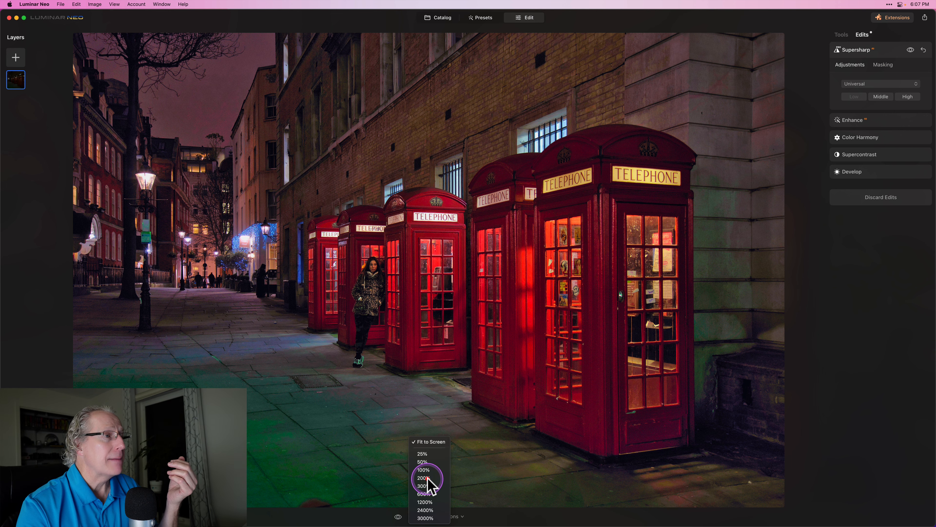
left_click(423, 478)
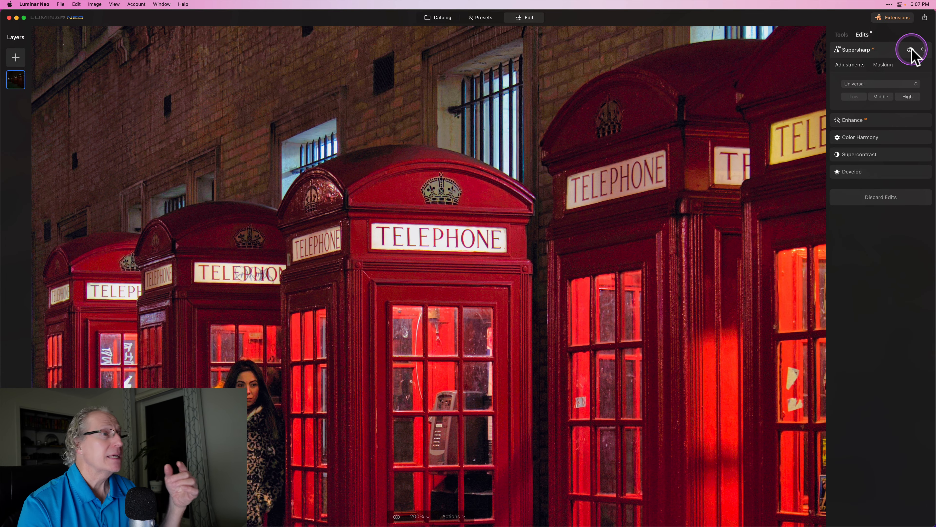
mouse_move(530, 232)
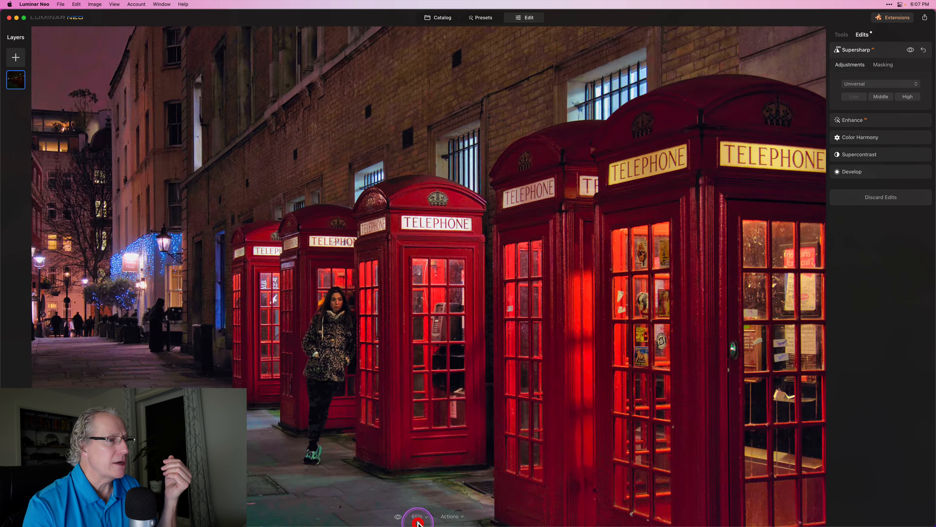
- Check the TELEPHONE signs at 300% and 600%, toggling Supersharp off and on at each level
left_click(416, 516)
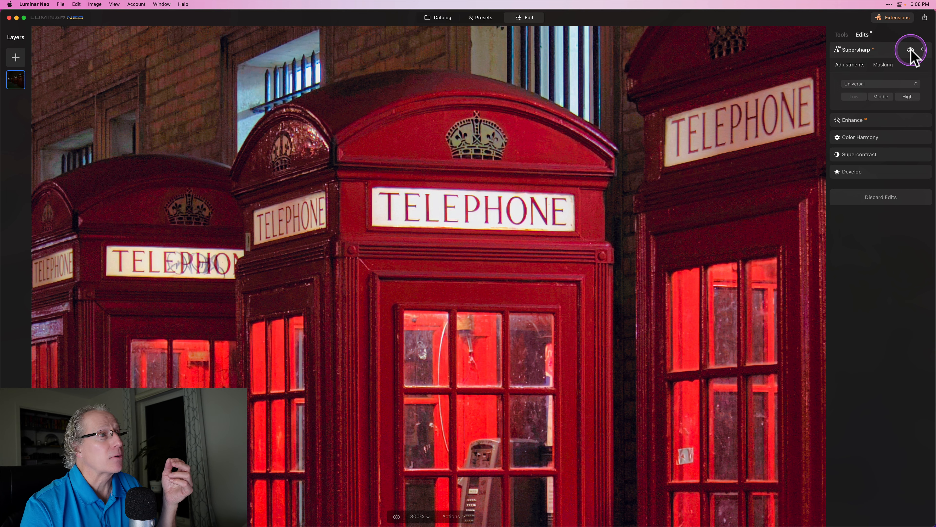
left_click(910, 49)
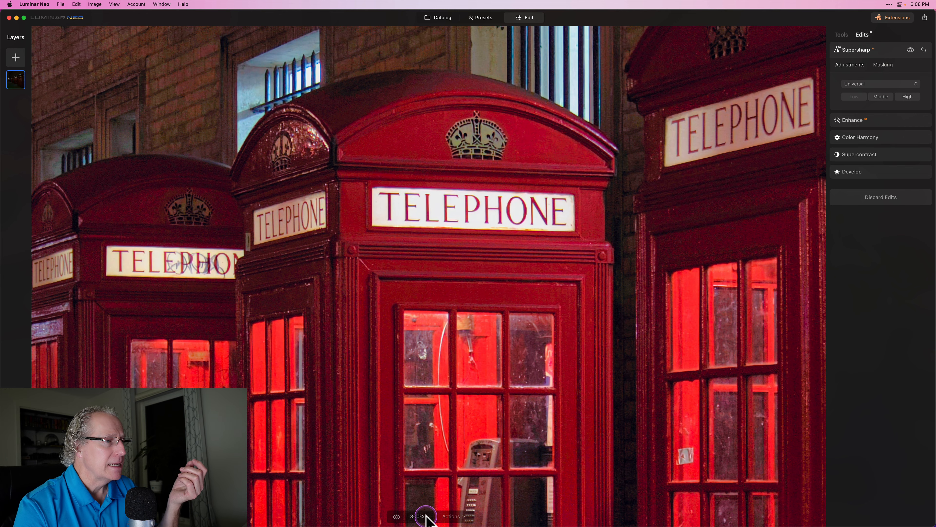
left_click(418, 516)
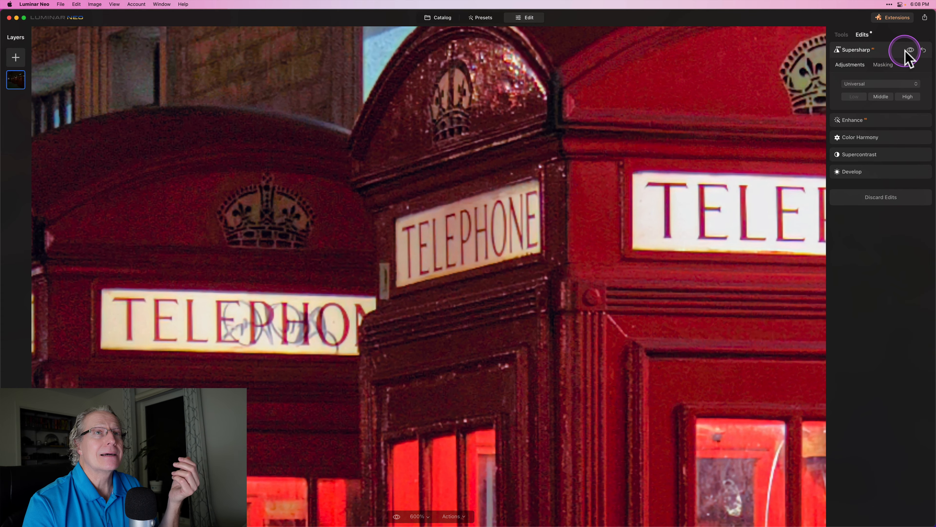
left_click(908, 49)
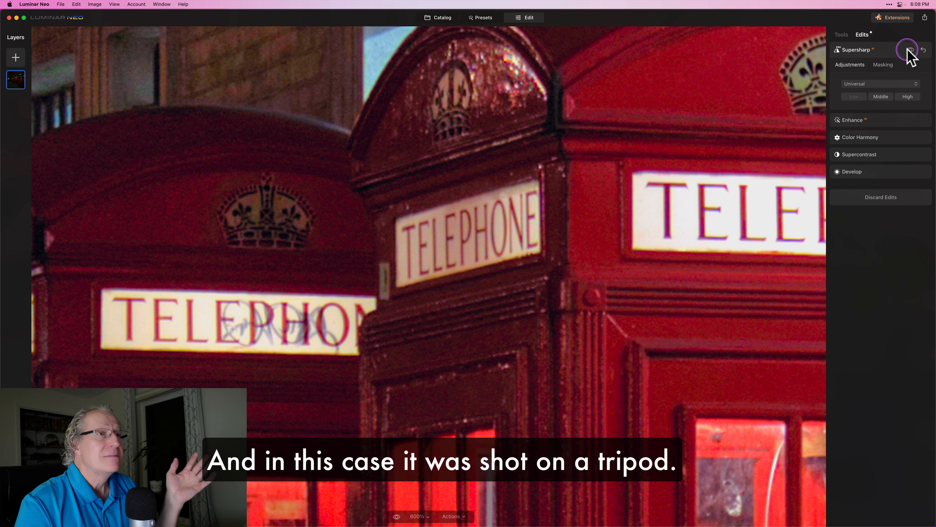
left_click(906, 51)
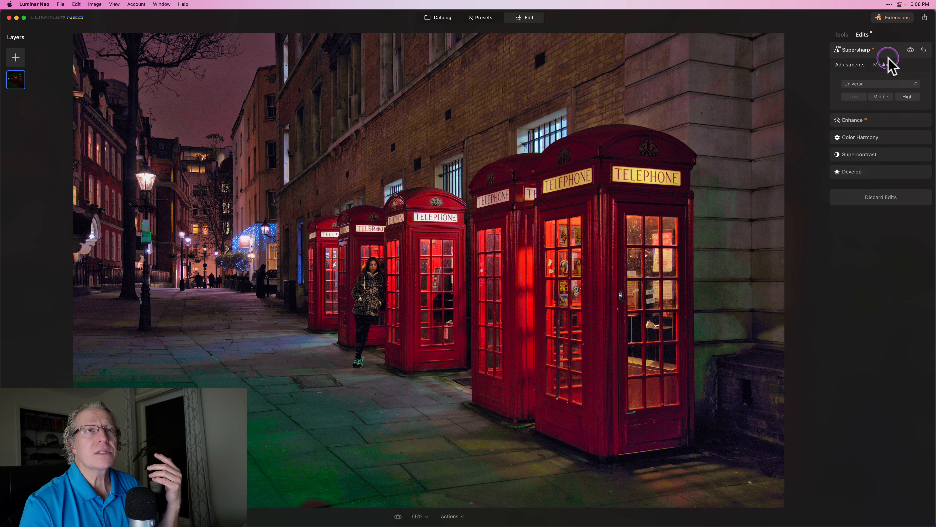
- Add a linear gradient mask to Supersharp, angled steeply across the telephone boxes, and finish it
left_click(883, 64)
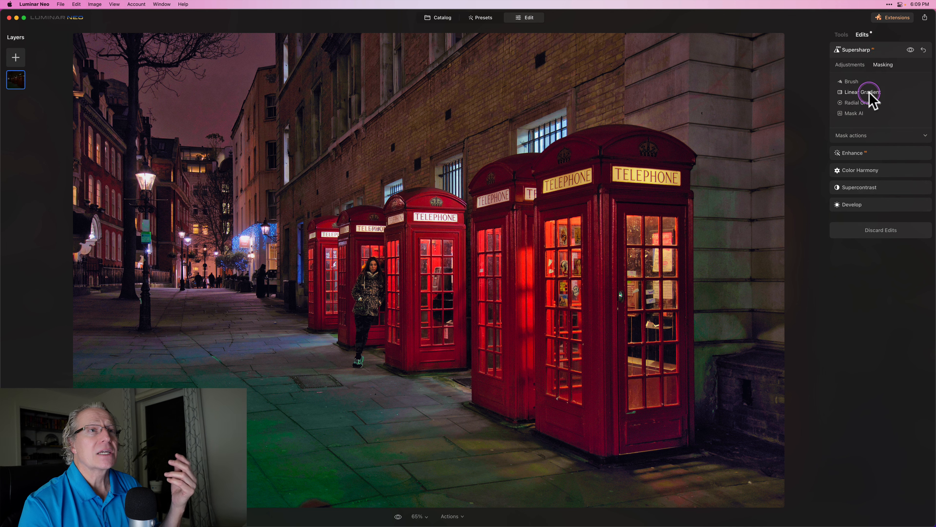
left_click(865, 91)
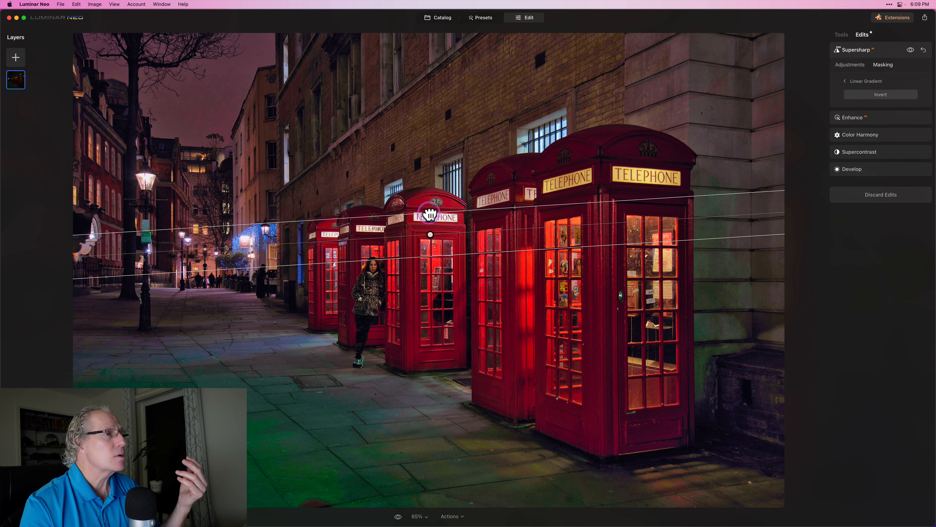
left_click_drag(428, 213, 419, 191)
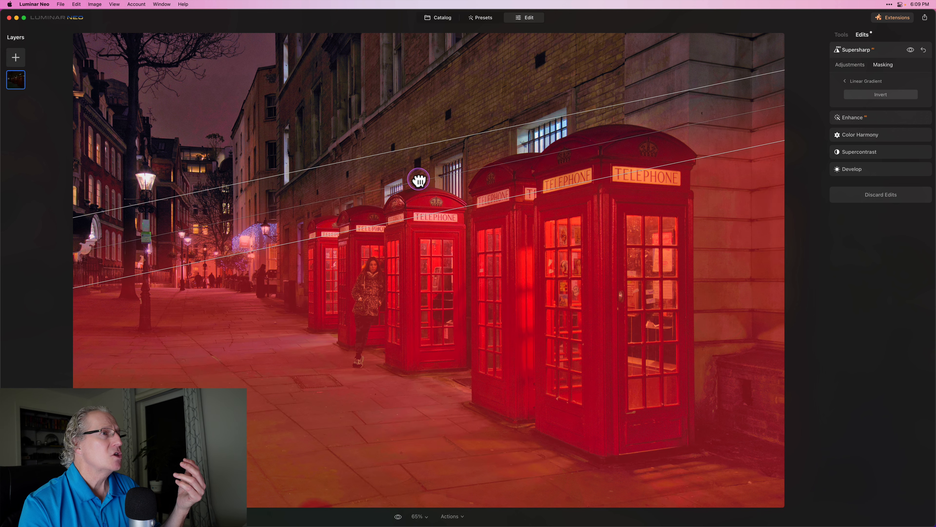
left_click_drag(418, 179, 720, 186)
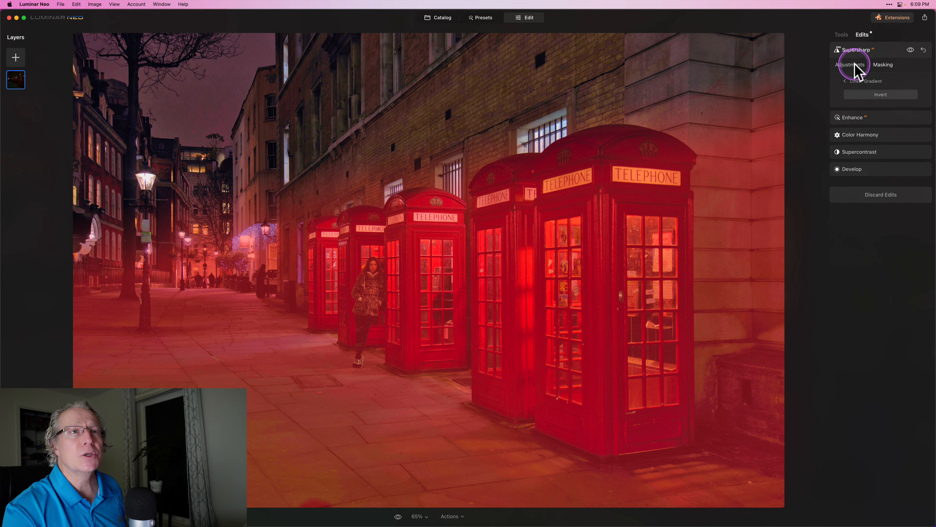
left_click(850, 65)
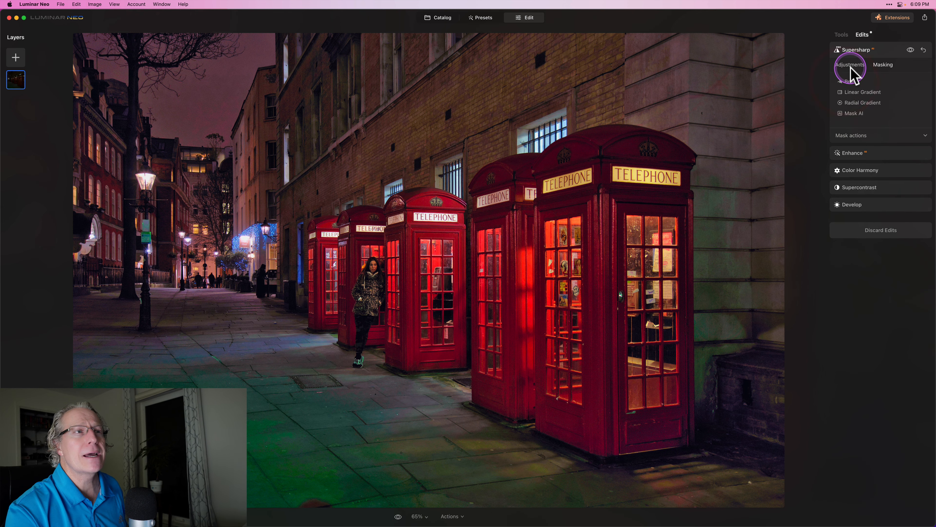
- Return to the Supersharp settings and pan to the crown emblem on the telephone box
left_click(849, 64)
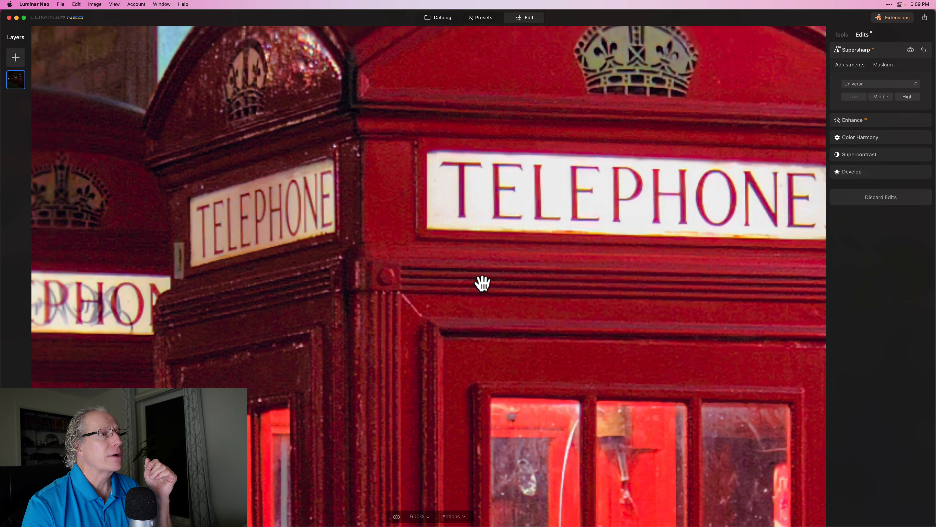
left_click_drag(484, 282, 646, 109)
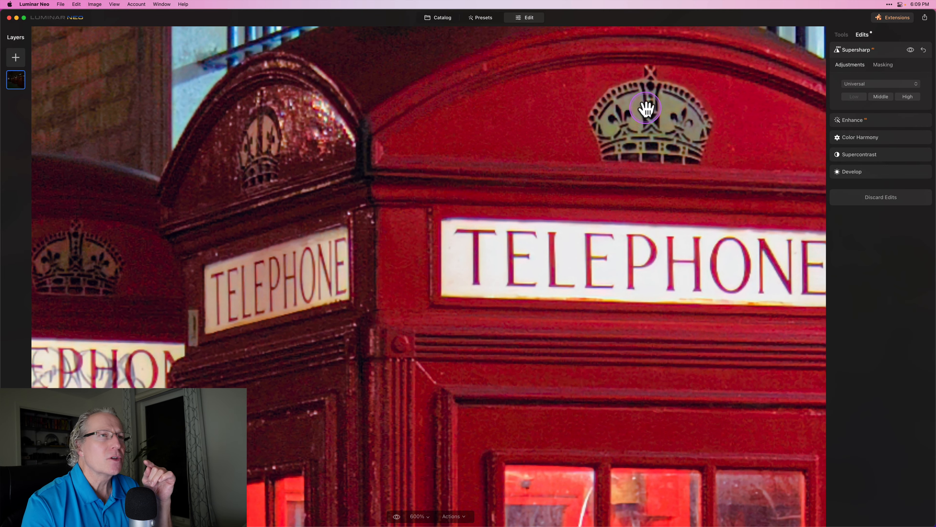